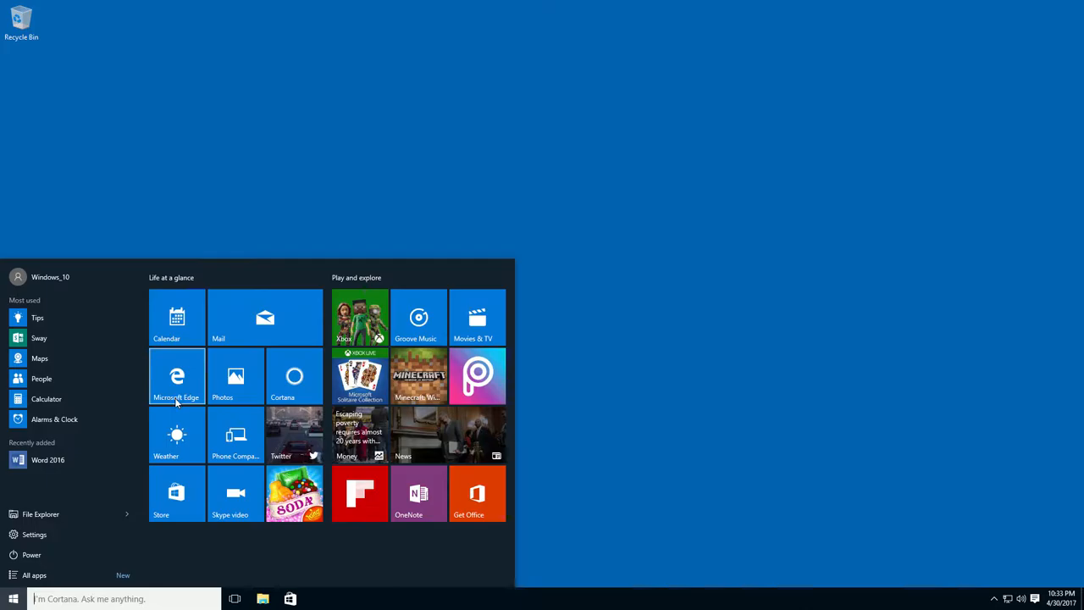
- Launch Microsoft Edge from its Start menu tile
left_click(176, 376)
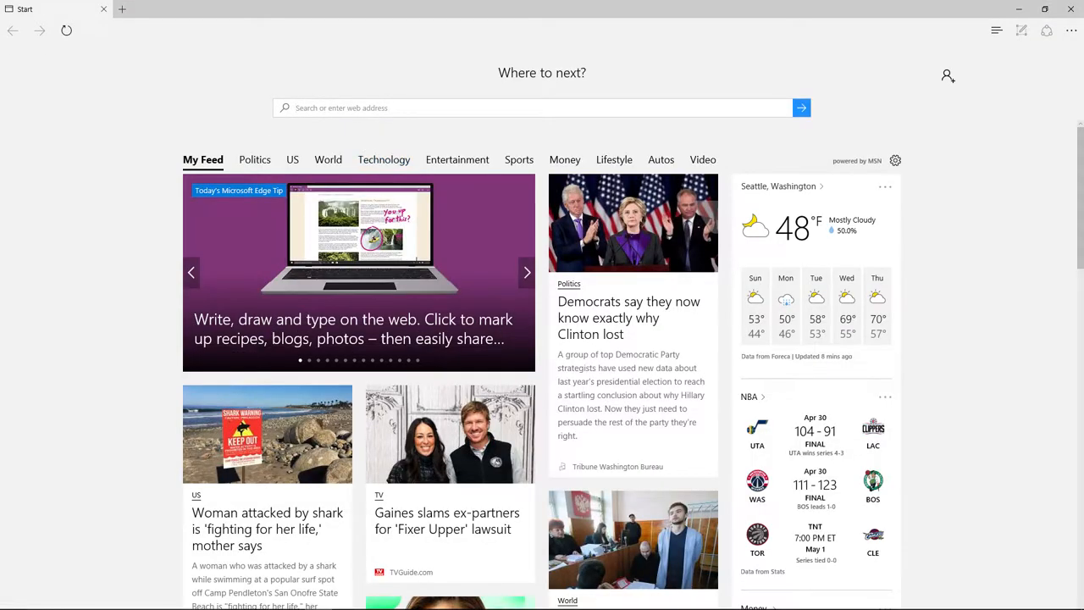
- Search Bing for 'pixabay' and open the Pixabay official site result
type("p")
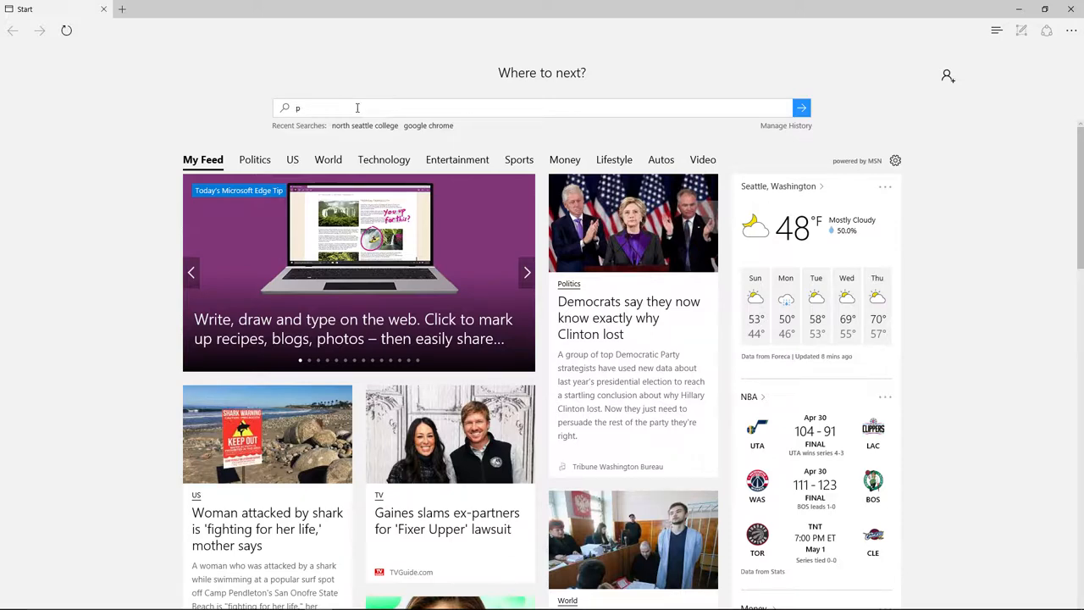
type("ixabay")
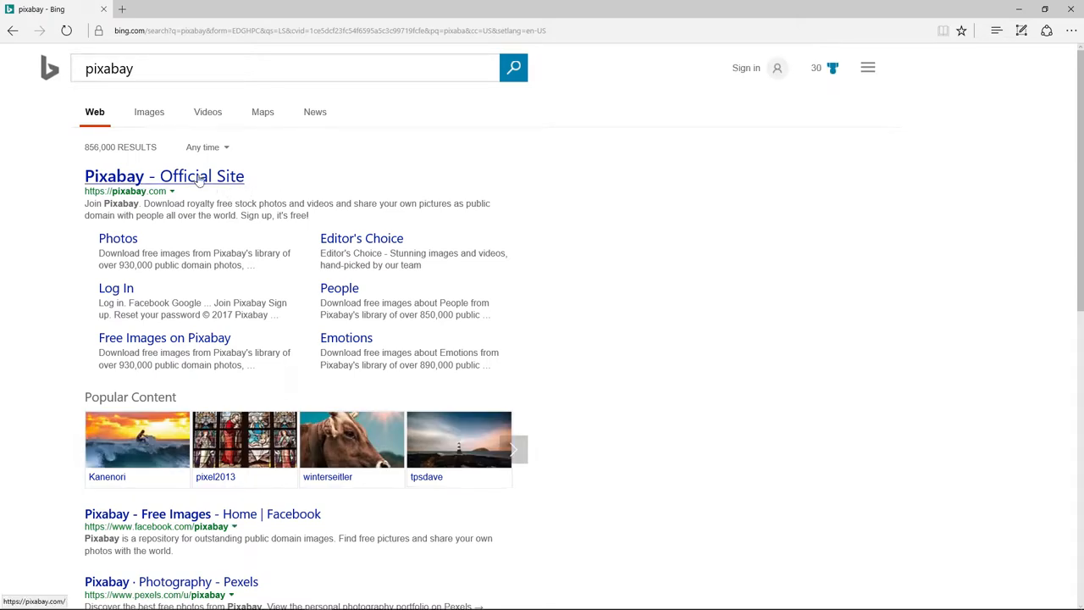
left_click(165, 176)
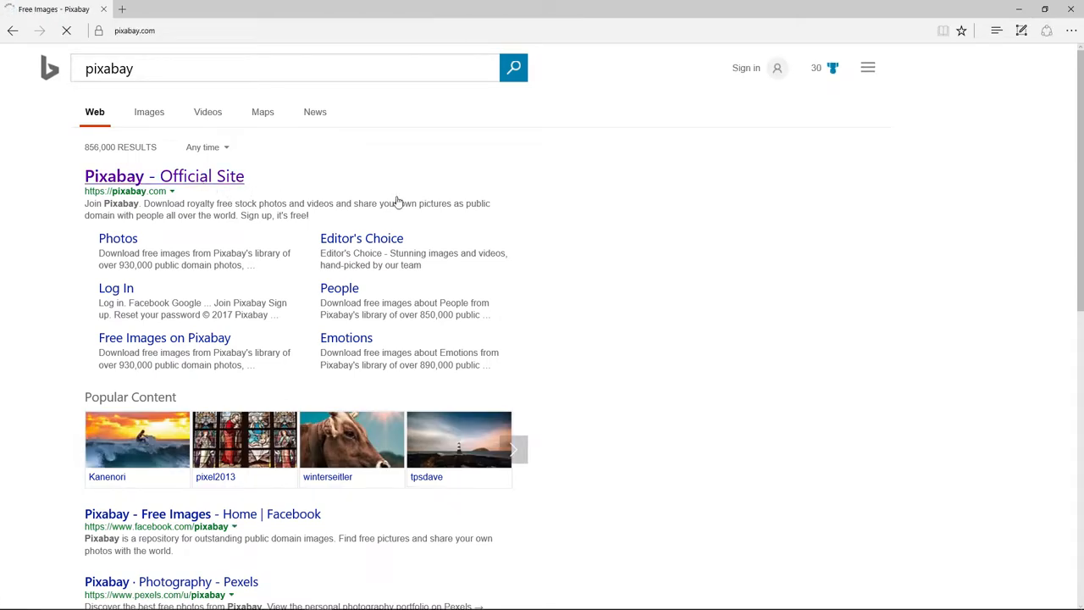
left_click(165, 175)
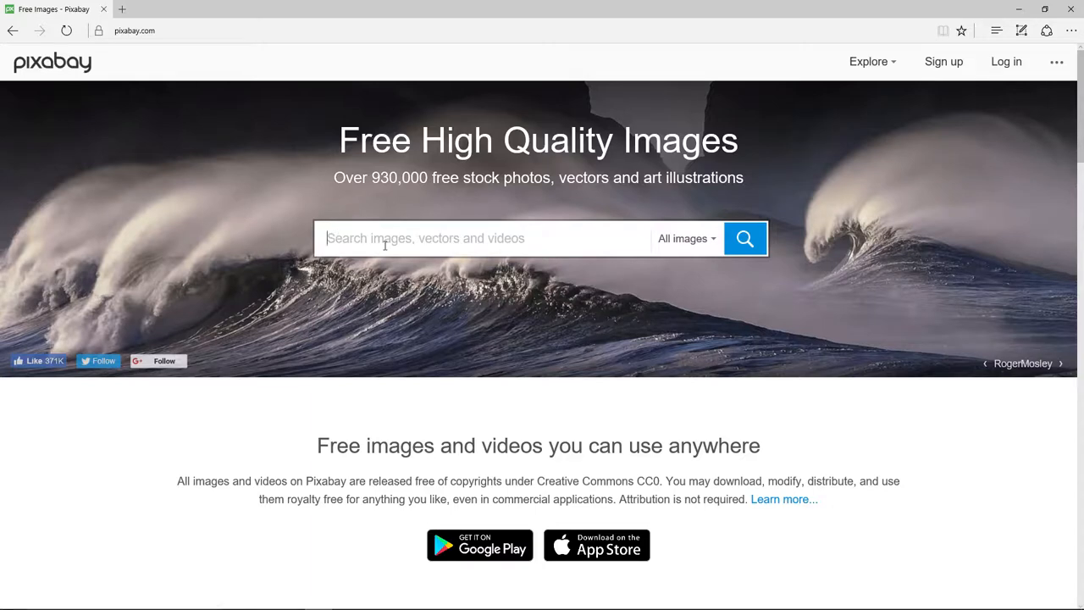
- Search Pixabay for 'tree' images
type("tree")
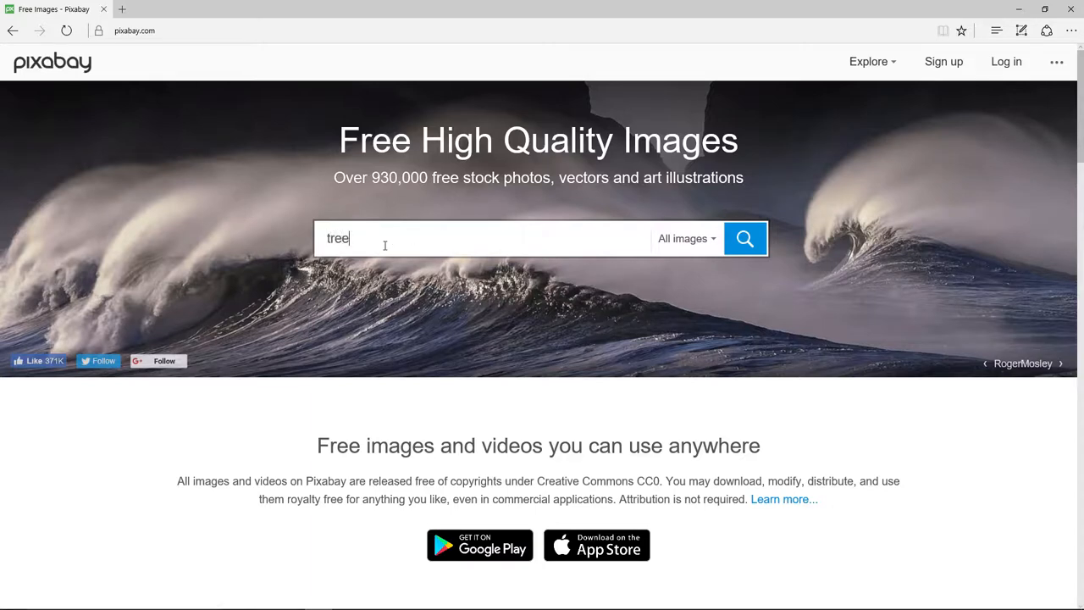
left_click(745, 238)
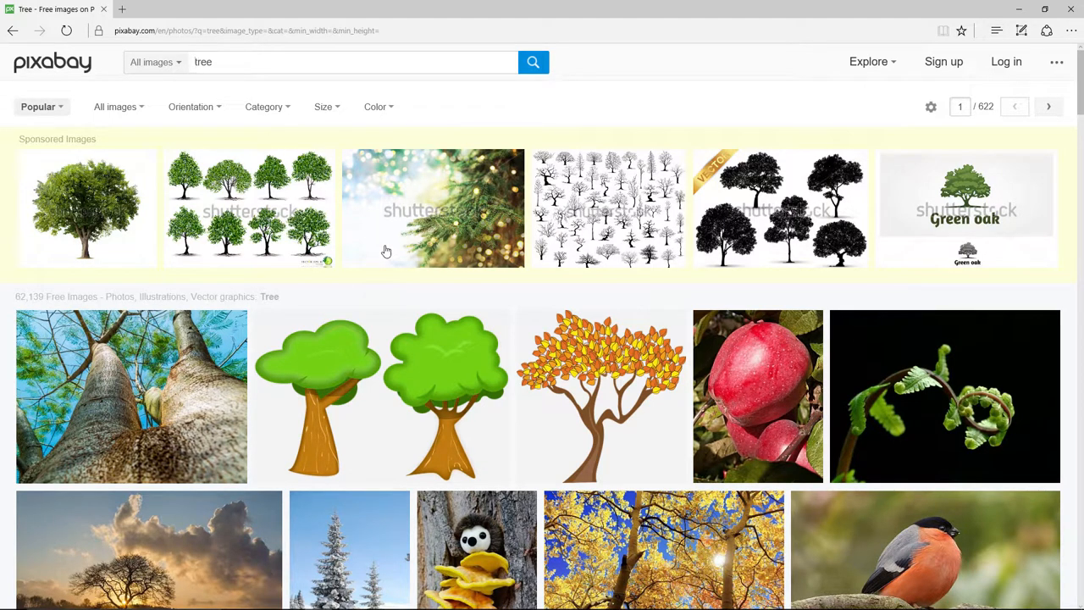
mouse_move(433, 306)
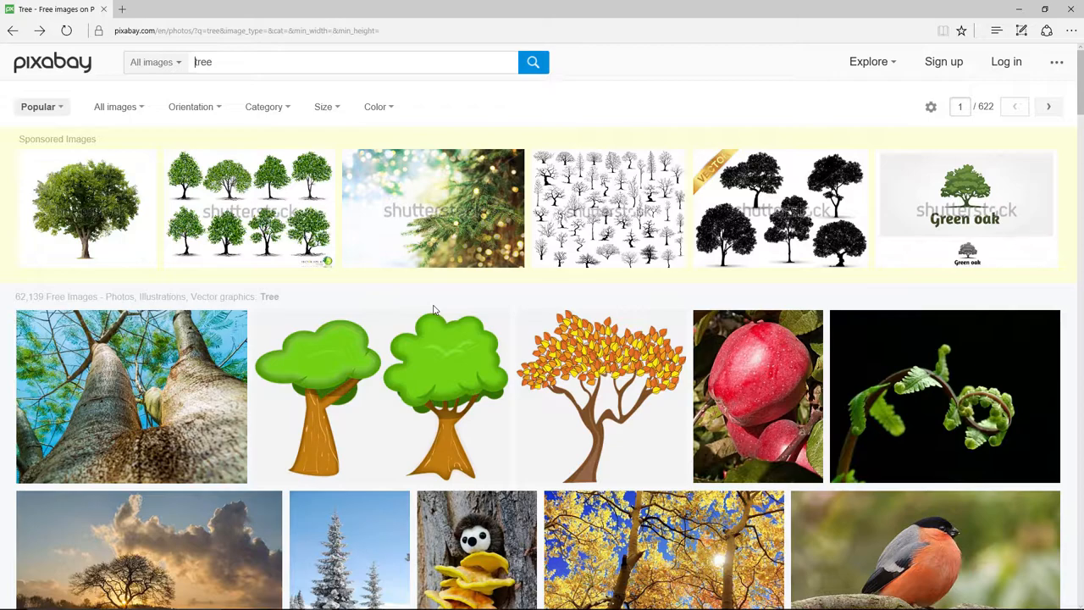
- Open the silhouetted tree at sunset photo and right-click the large image to copy it
scroll("down", 3)
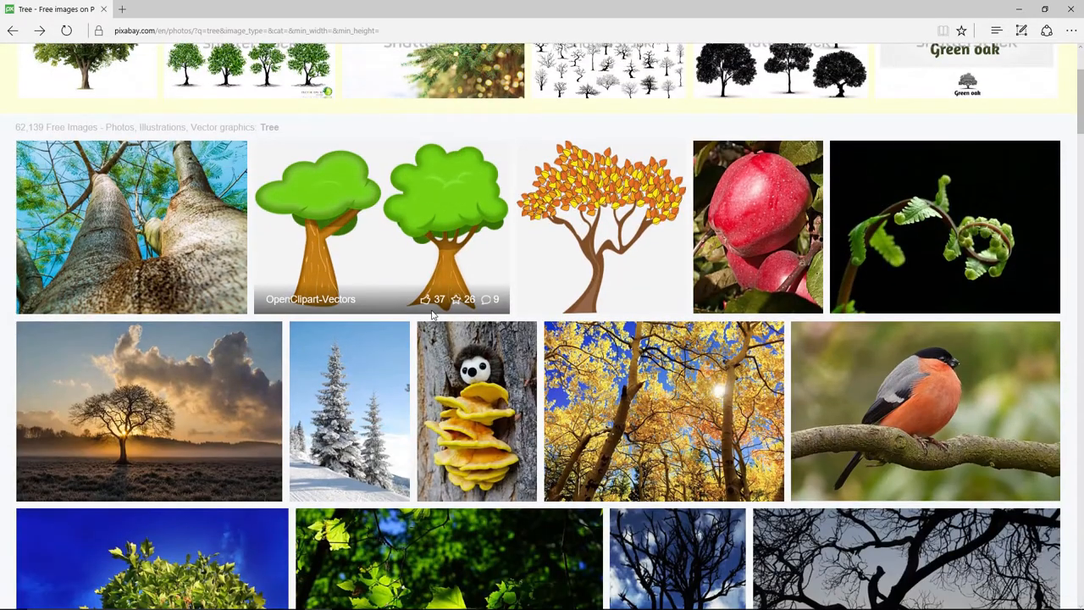
scroll("down", 3)
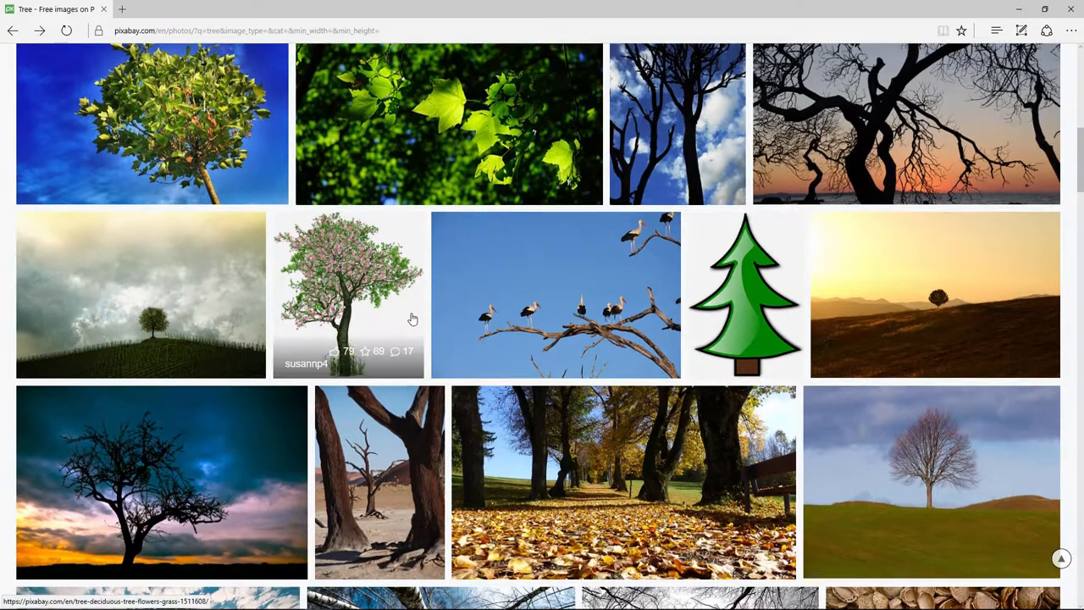
left_click(161, 481)
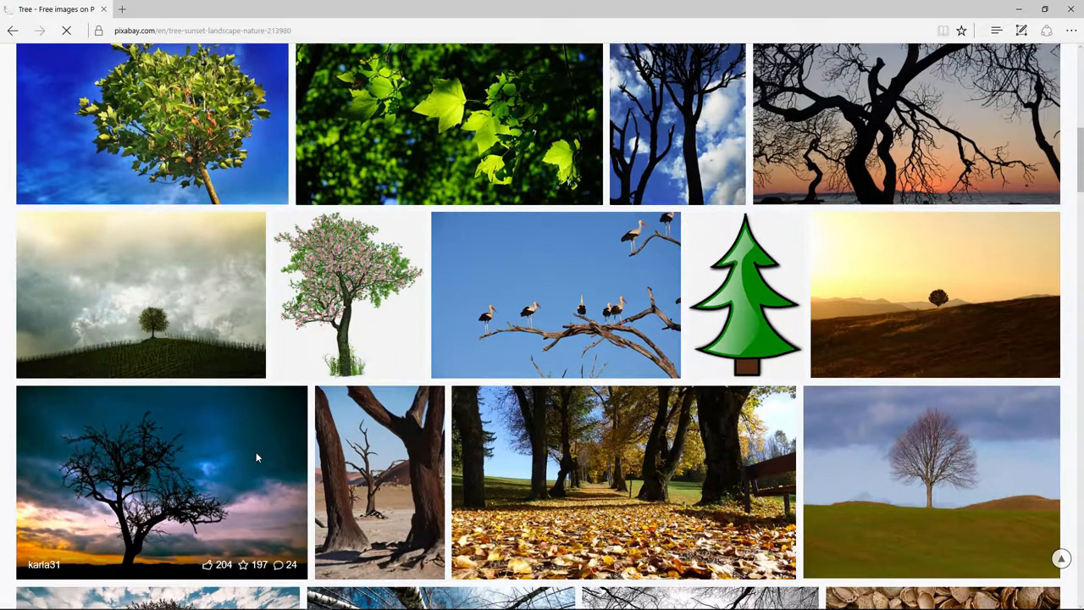
left_click(161, 482)
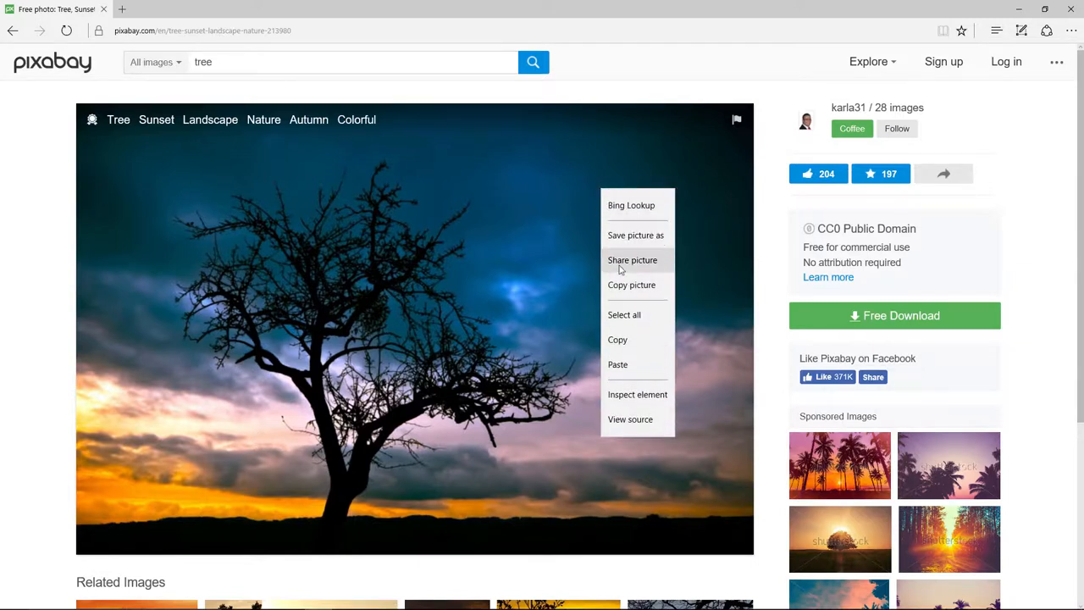
left_click(622, 284)
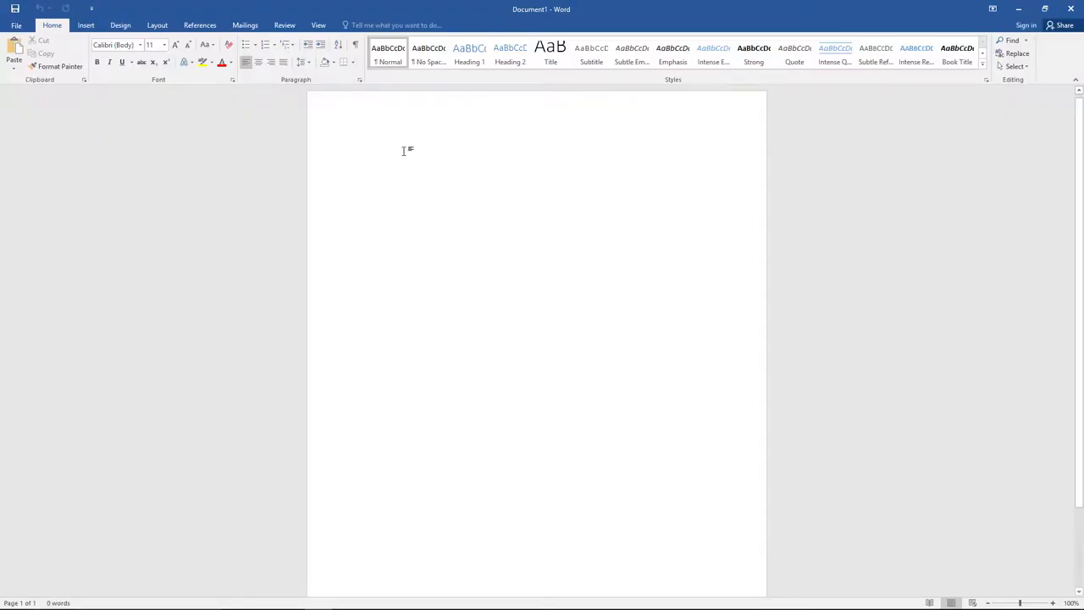
- Paste the tree photo into the blank Word page with Keep Source Formatting
right_click(407, 151)
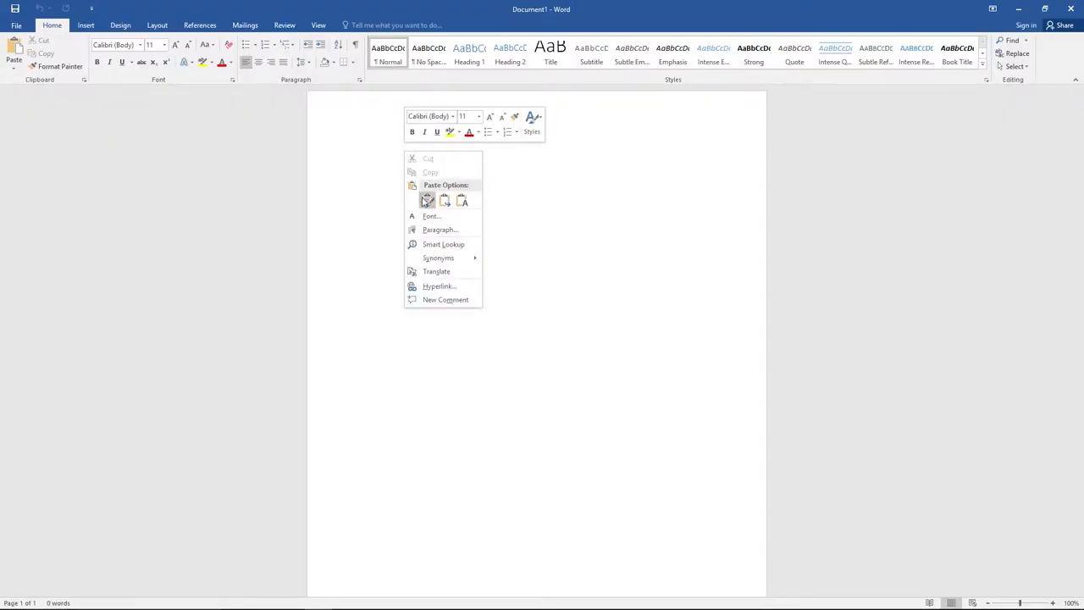
left_click(427, 201)
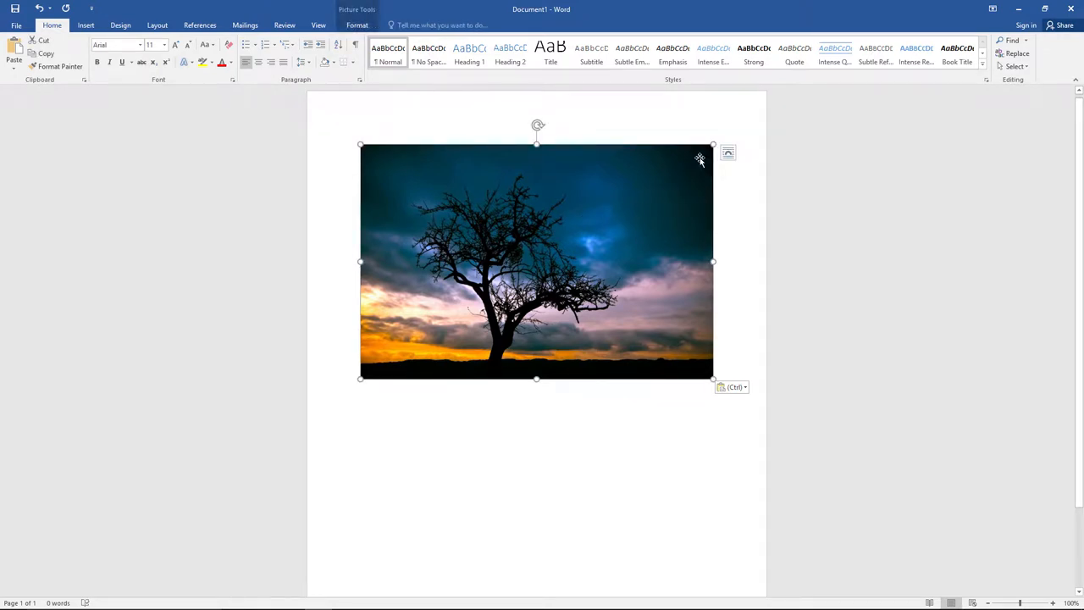
mouse_move(358, 378)
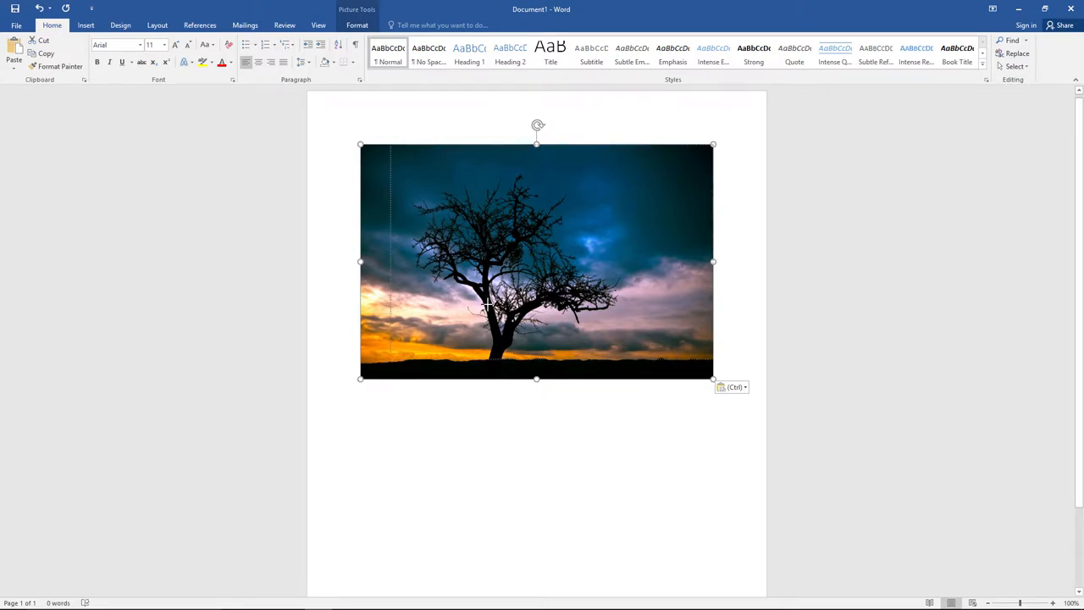
- Drag the photo's corner handle inward to shrink it to about half size
left_click_drag(712, 378, 559, 275)
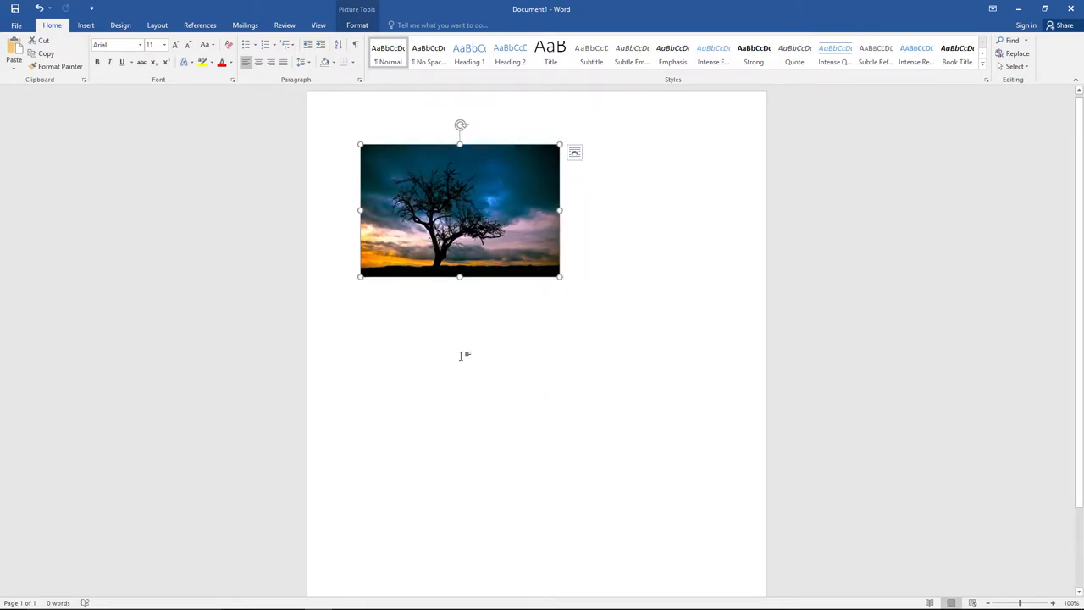